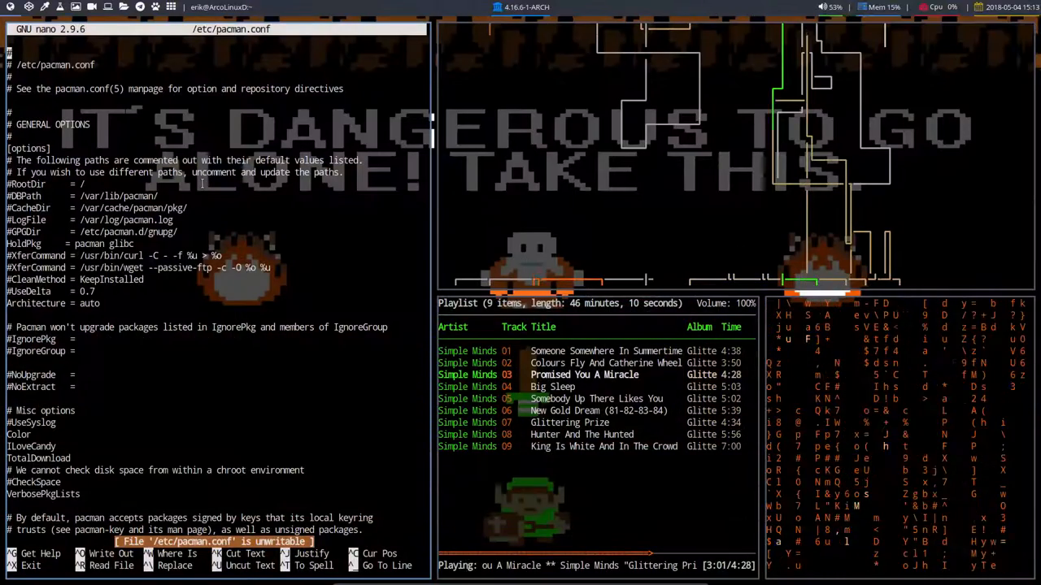
- Cycle pywal wallpapers and colour schemes with Alt+Shift+P until the desert cowboy-skeleton scene appears
key(alt+shift+p)
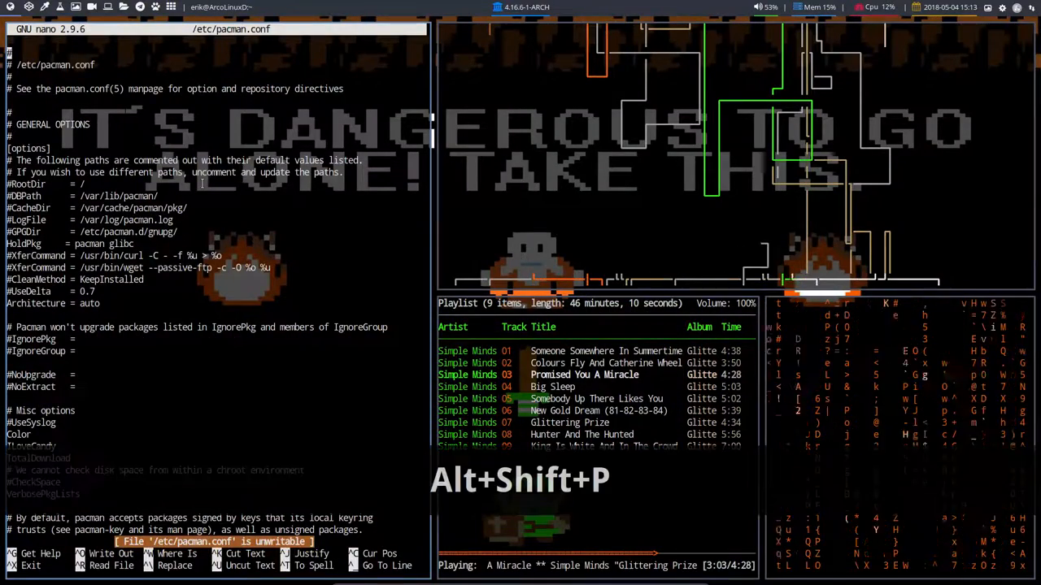
key(alt+shift+p)
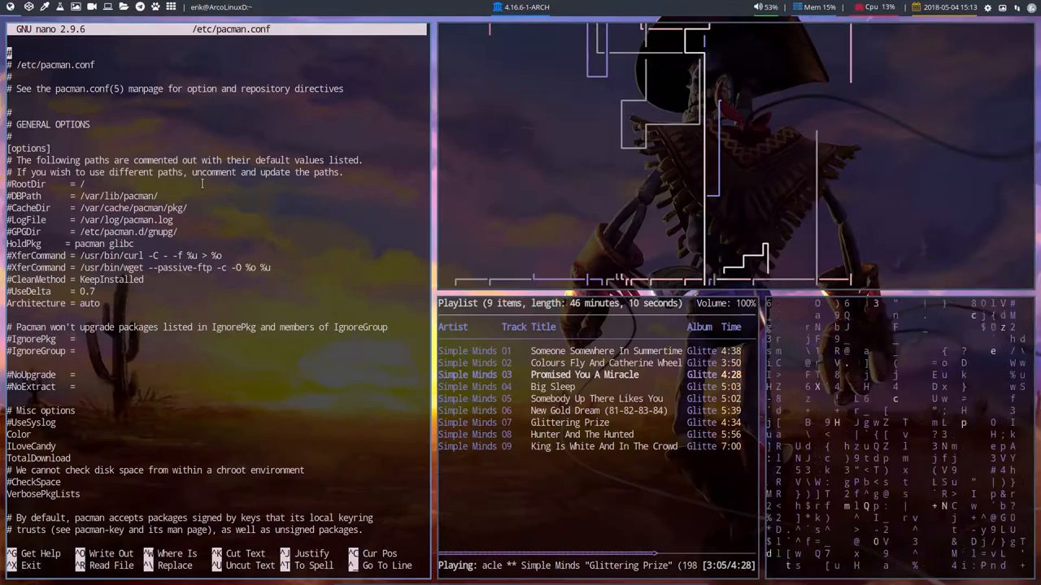
key(alt+shift+p)
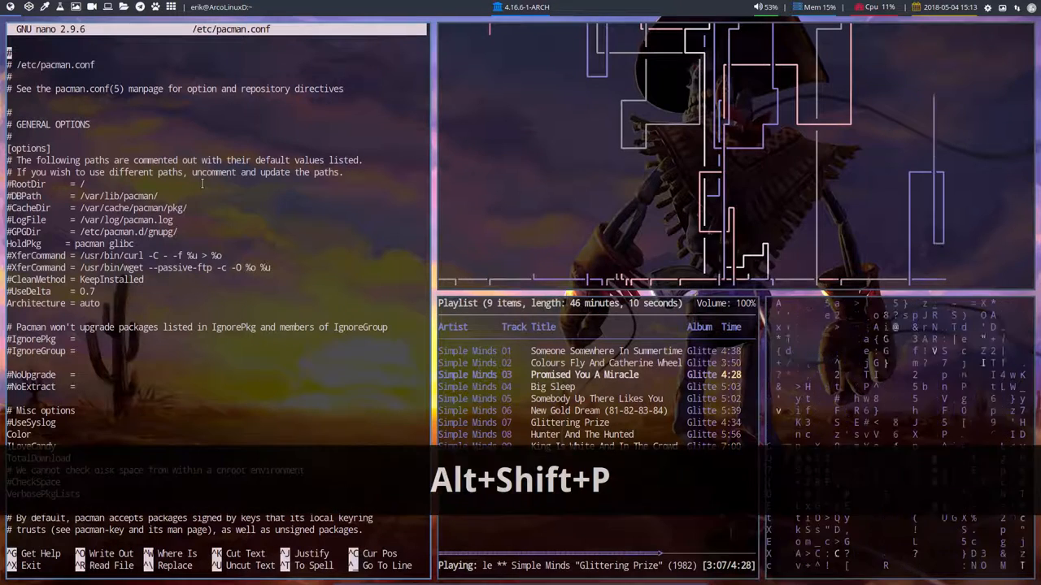
key(Alt+Shift+p)
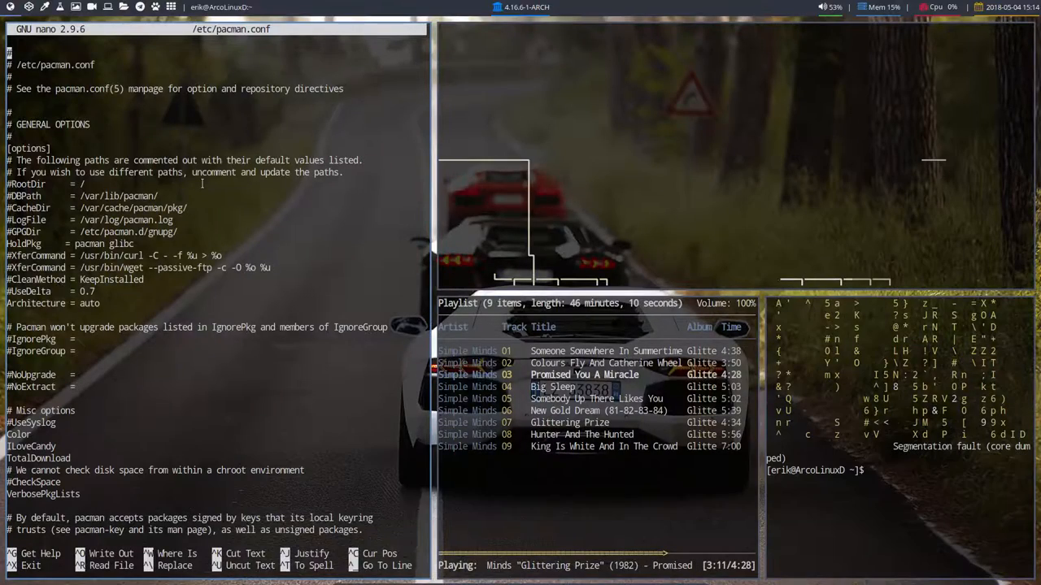
key(Alt+Shift+p)
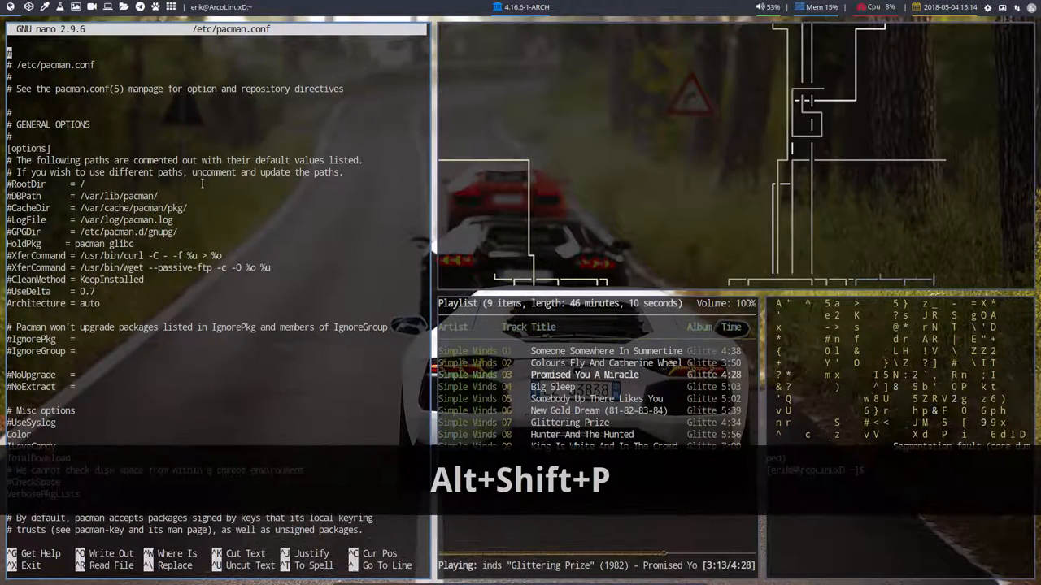
key(Alt+Shift+p)
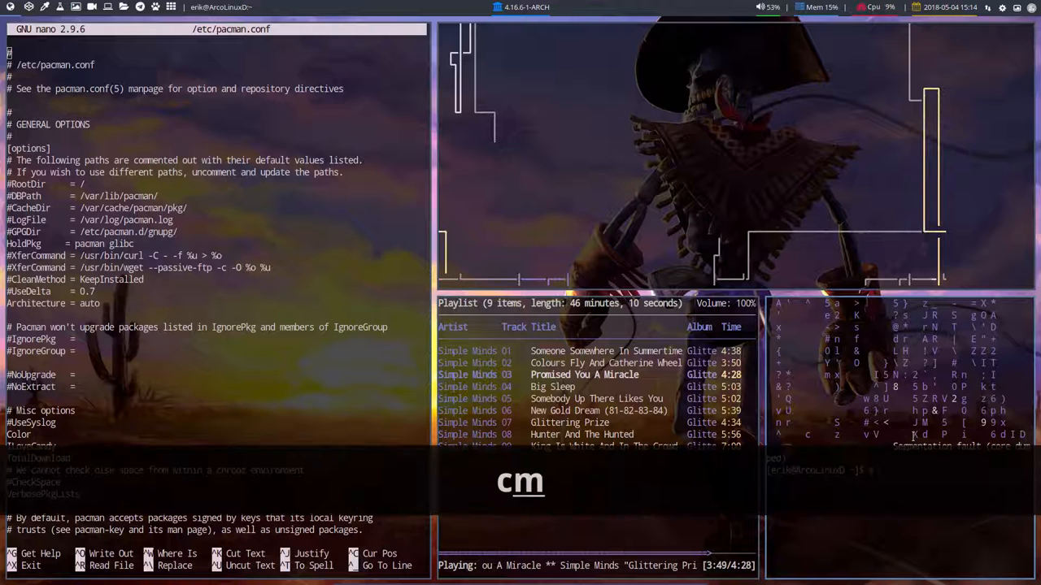
- Run cmatrix in the lower-right urxvt terminal to restart the matrix rain
text(atrix)
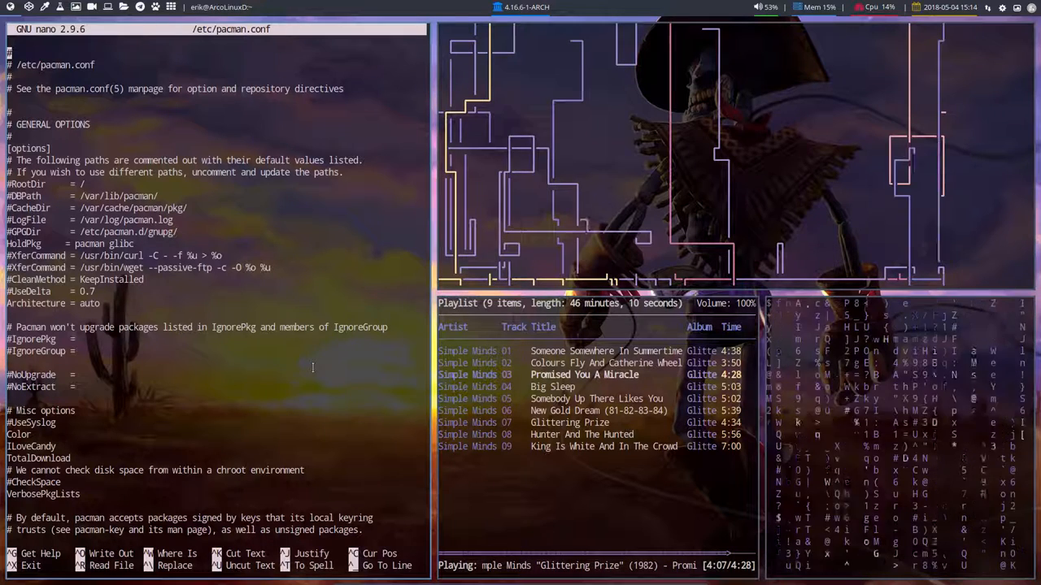
- Close the pacman config editor and matrix terminal, and stop the pipes animation
key(super+shift+q)
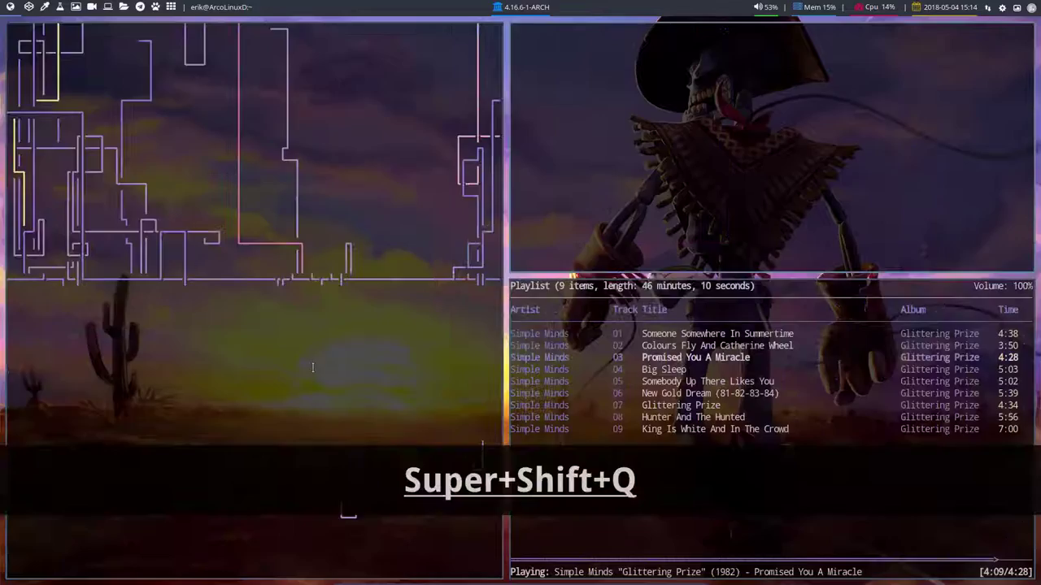
key(Super+Shift+q)
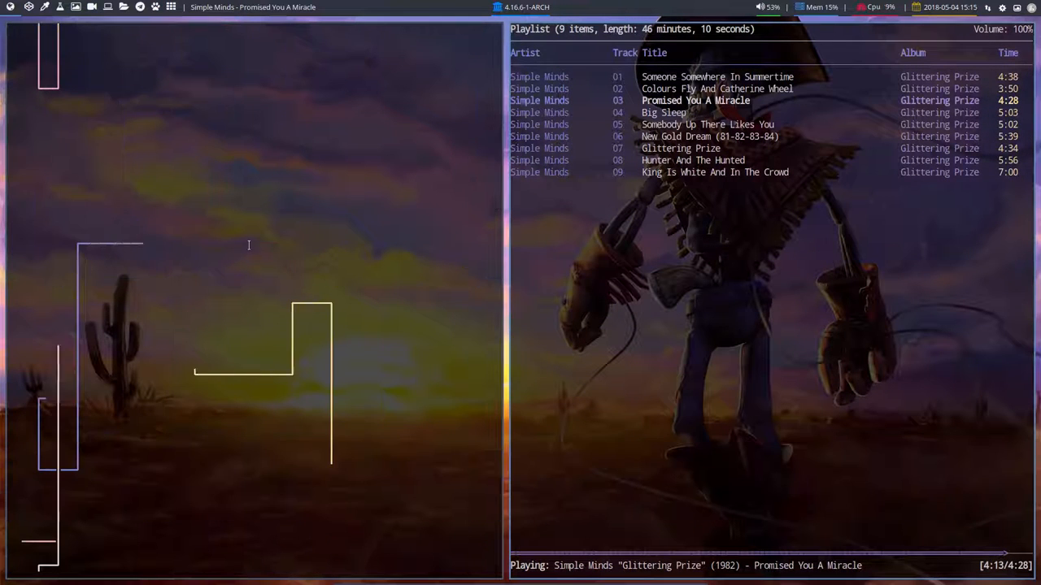
key(ctrl+c)
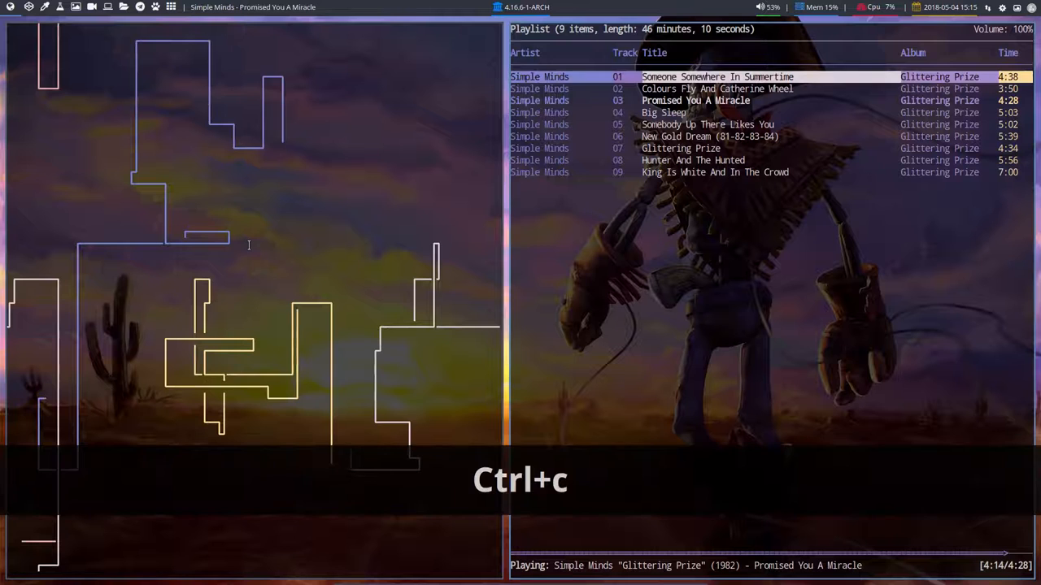
key(ctrl+c)
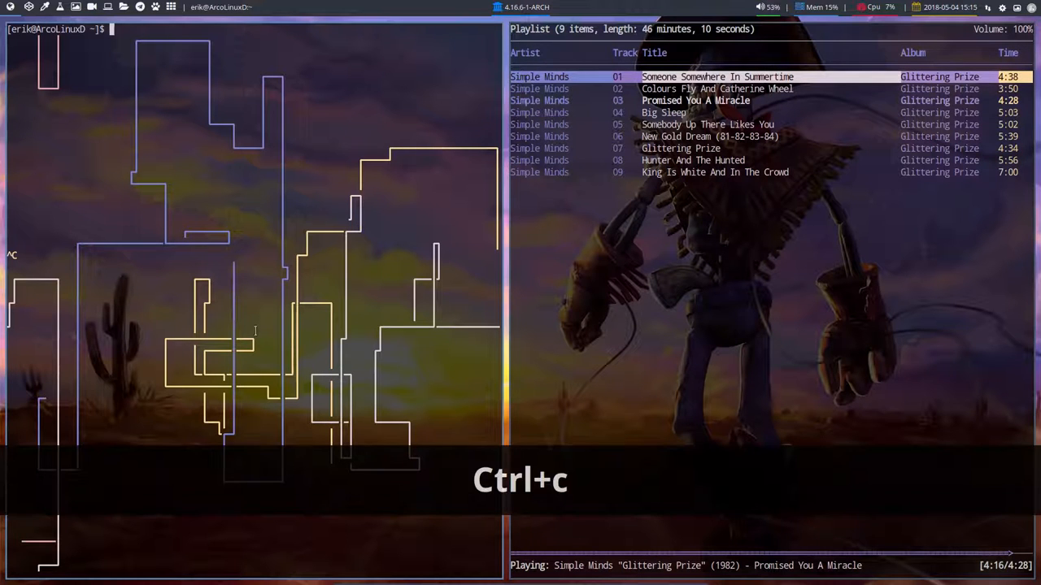
key(ctrl+c)
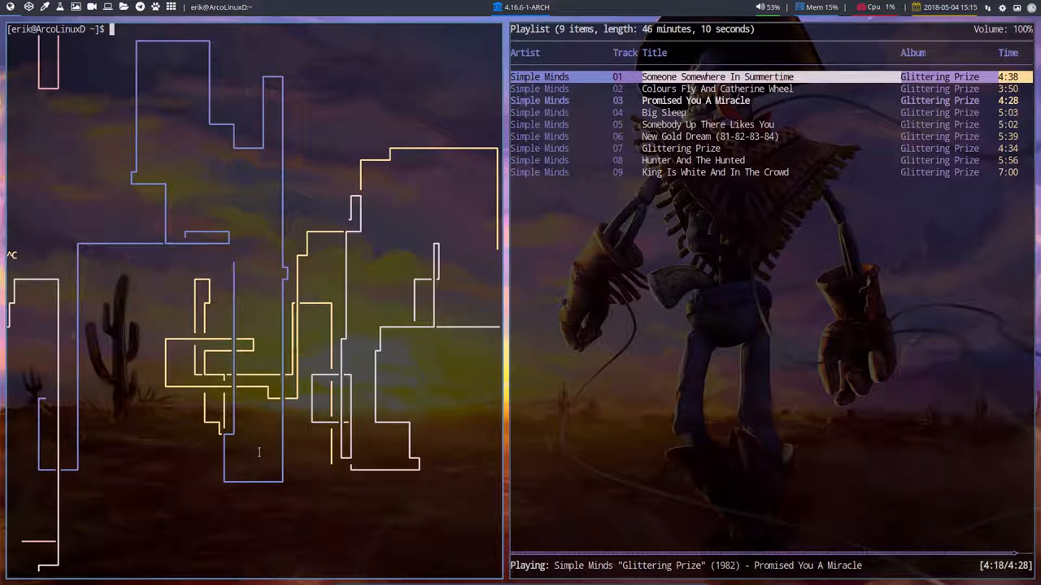
- Clear the terminal and run the pksyua system update, entering the sudo password
text(clea)
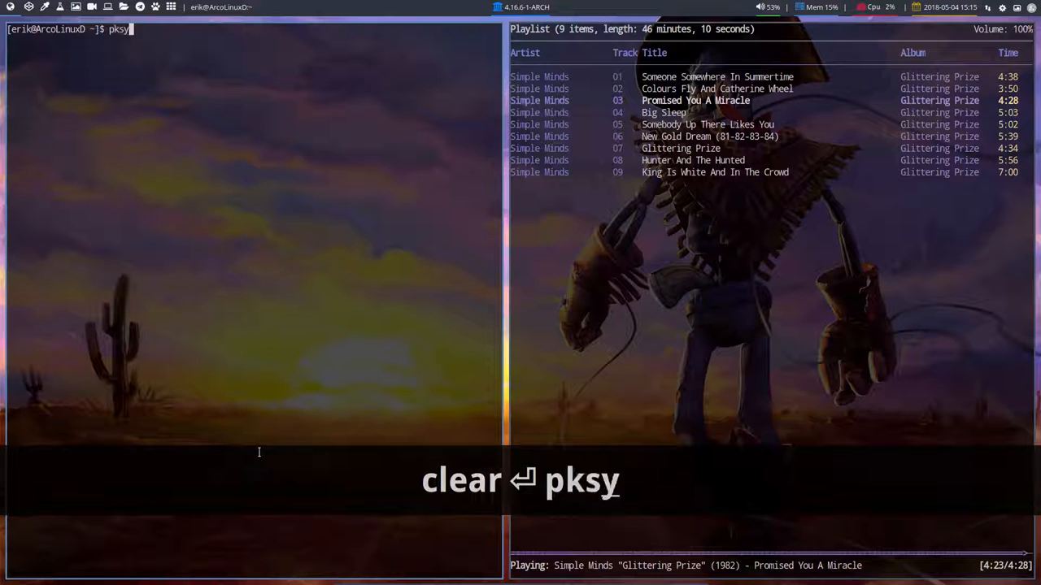
key(Return)
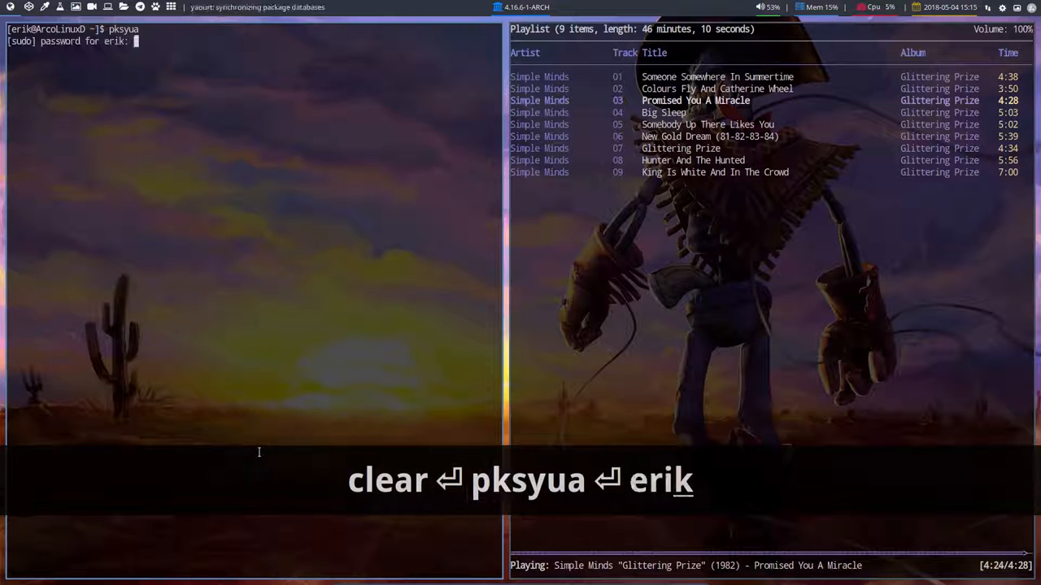
key(Return)
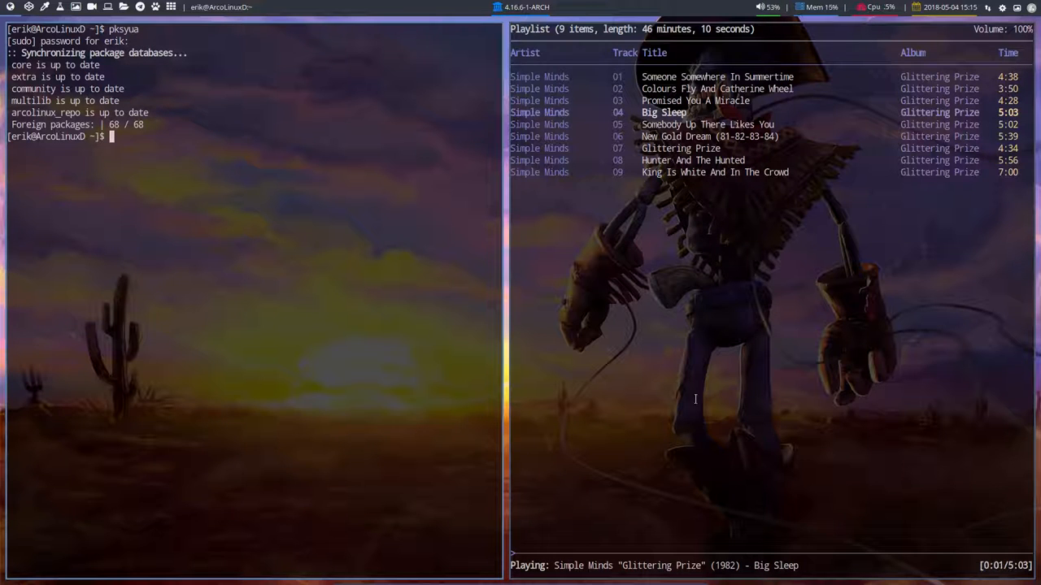
mouse_move(523, 324)
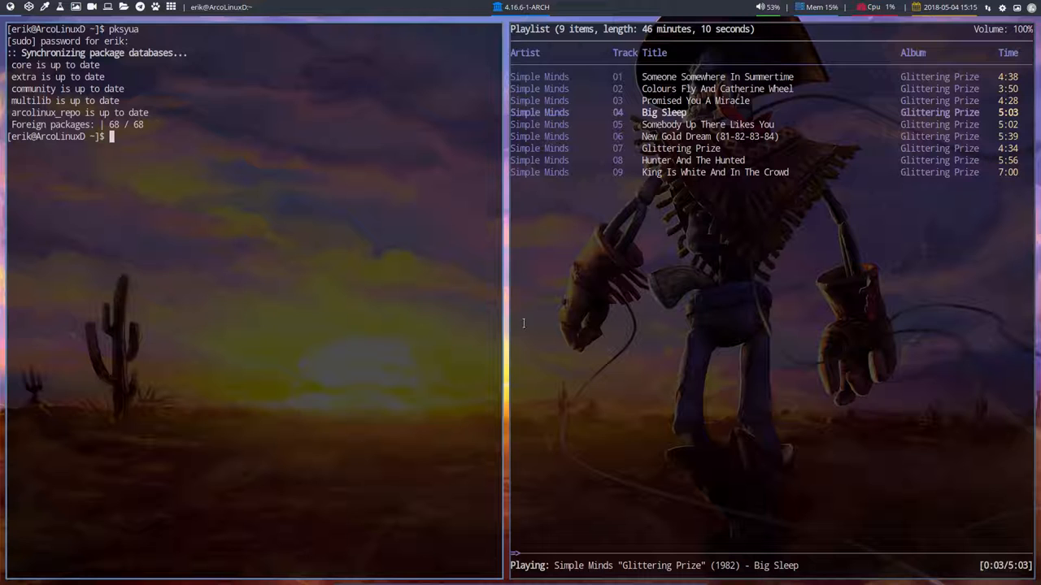
mouse_move(1, 247)
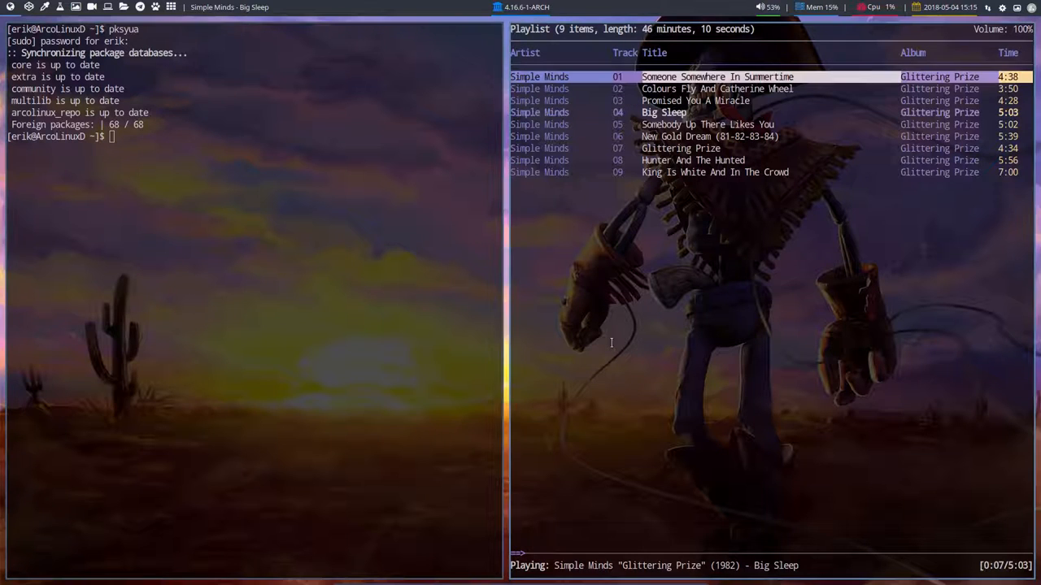
mouse_move(269, 256)
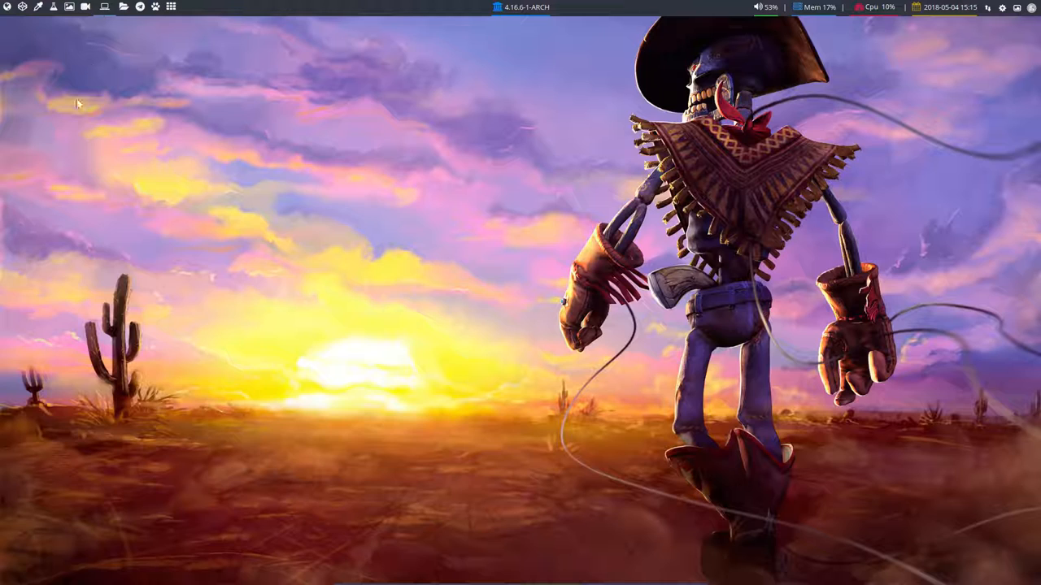
- Launch VLC and accept its Privacy and Network Access Policy with Continue
key(Super+F5)
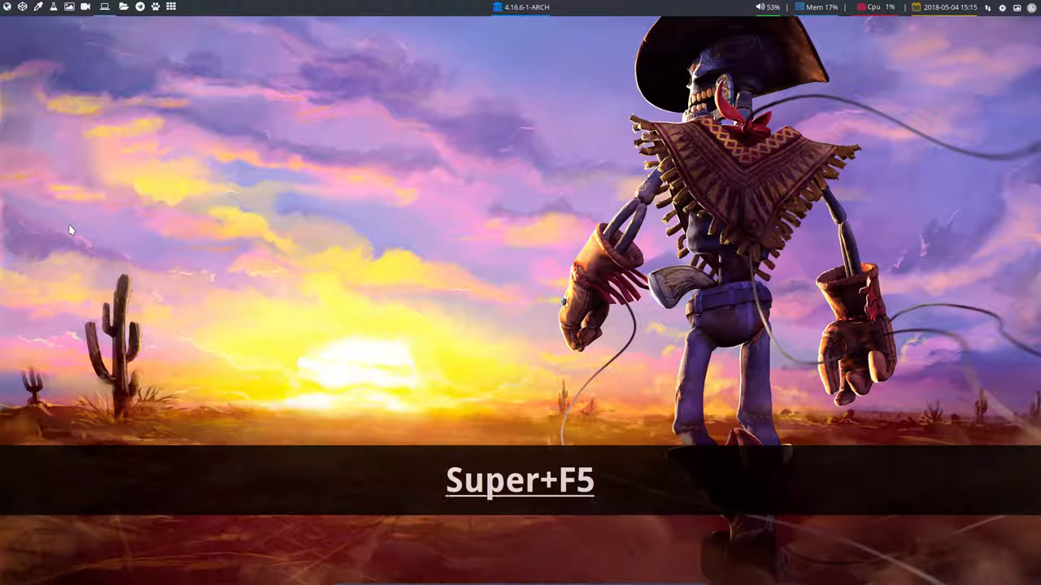
key(Super+F5)
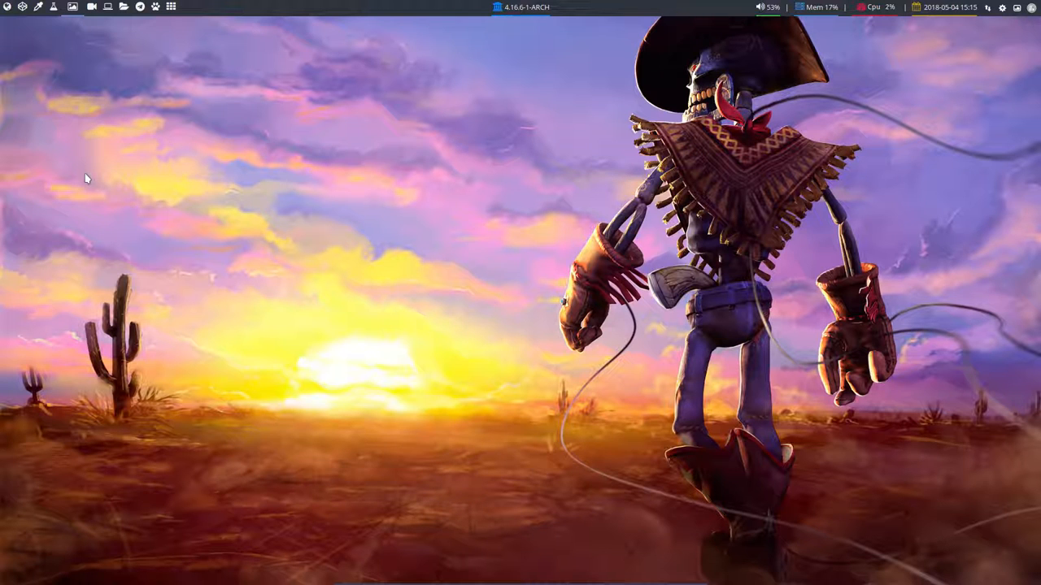
key(Super+Shift+D)
text(vlc)
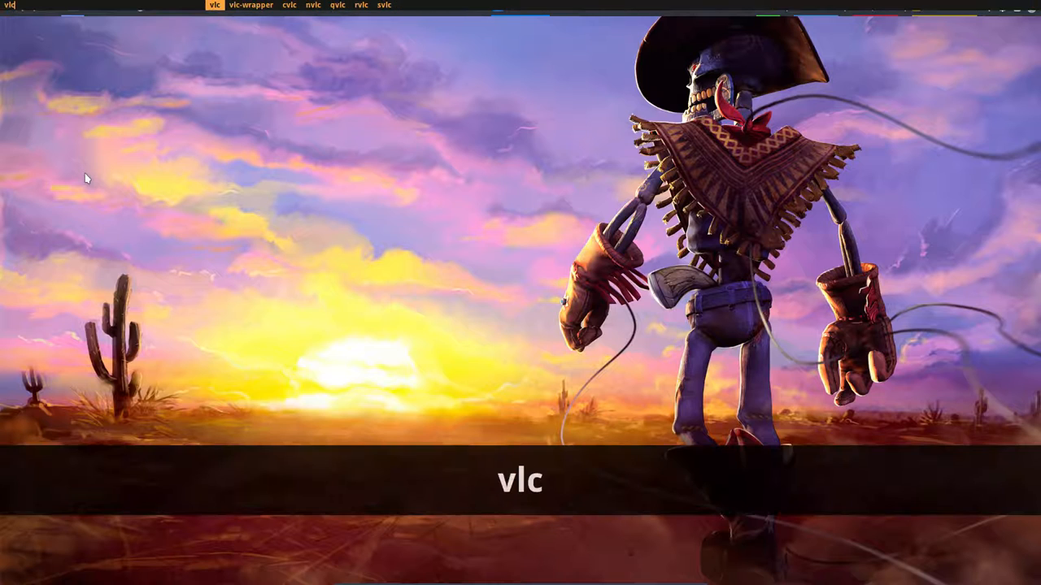
click(214, 5)
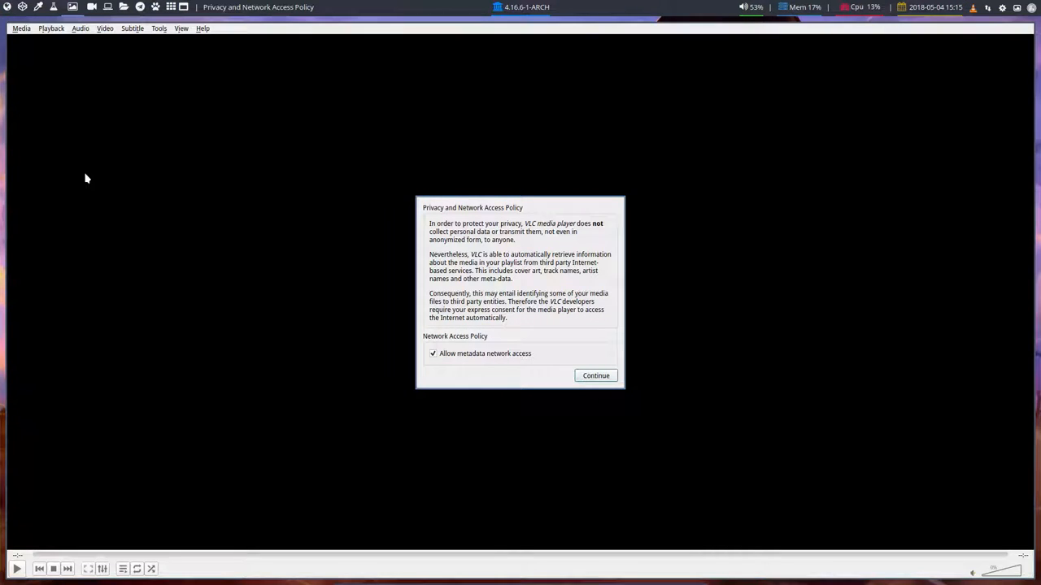
click(596, 375)
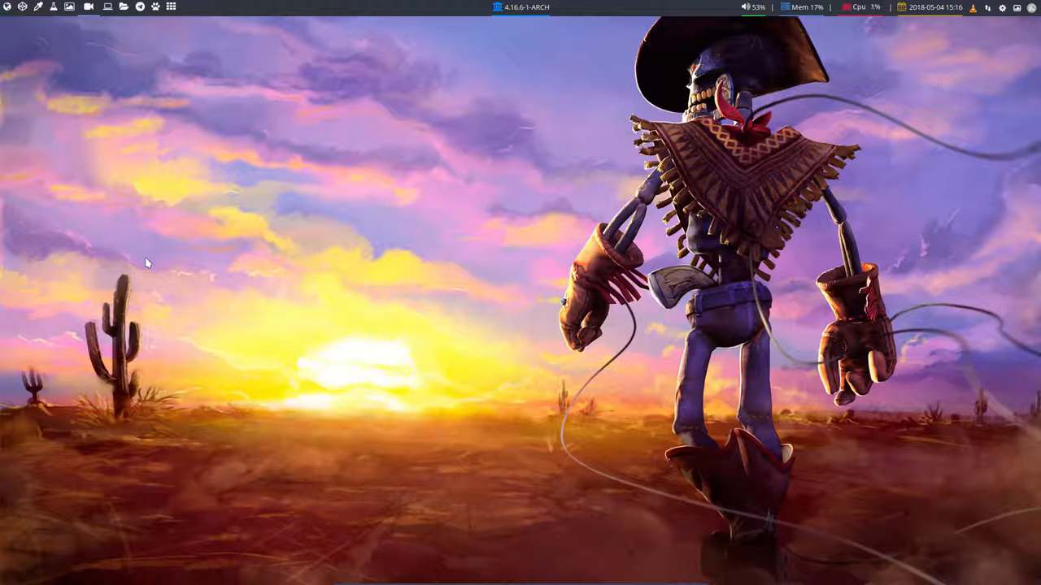
- Launch GIMP and enable Windows > Single-Window Mode to dock all panels
key(Super+F3)
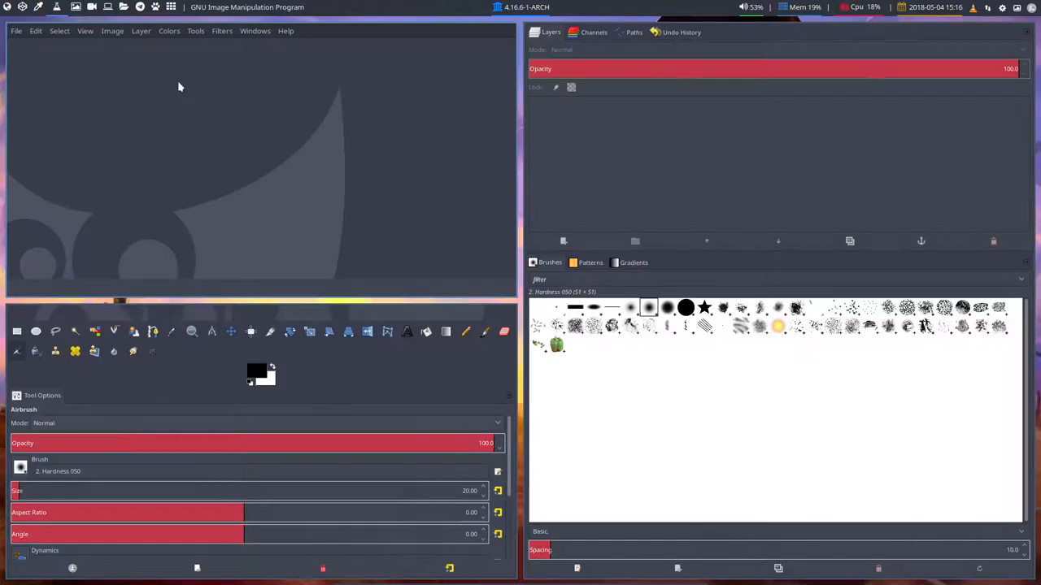
click(255, 31)
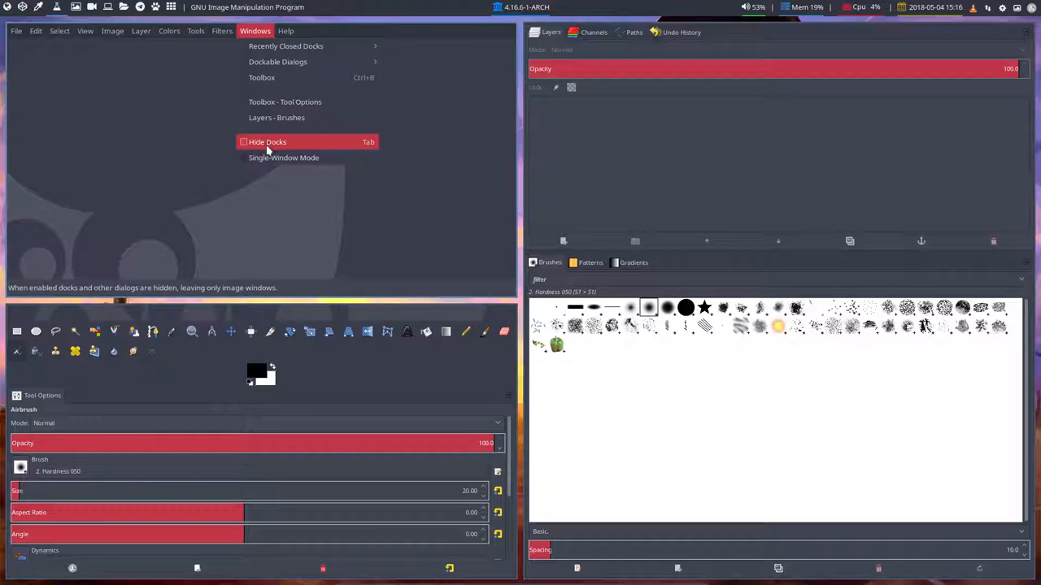
click(283, 157)
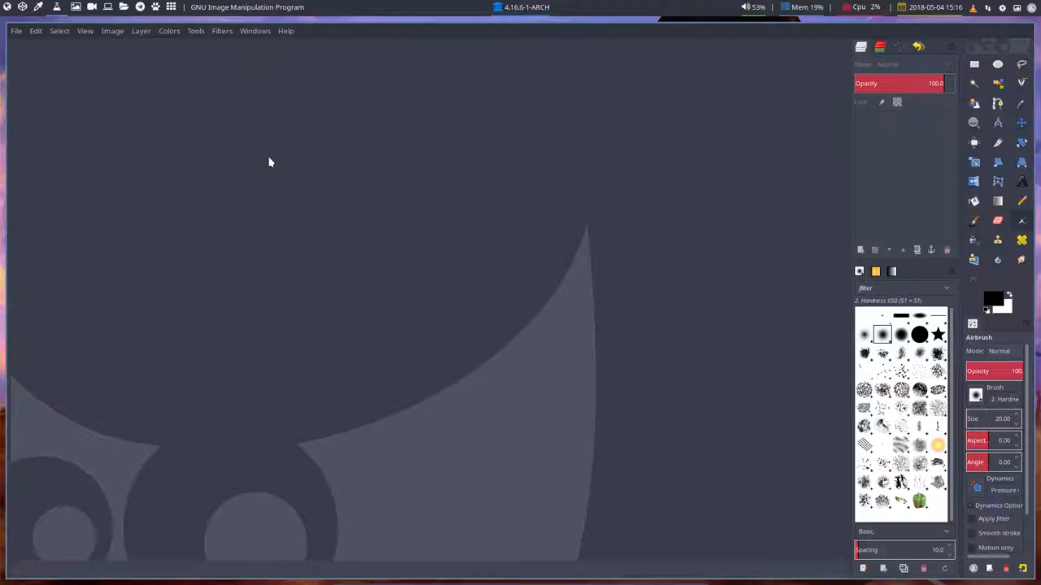
mouse_move(201, 62)
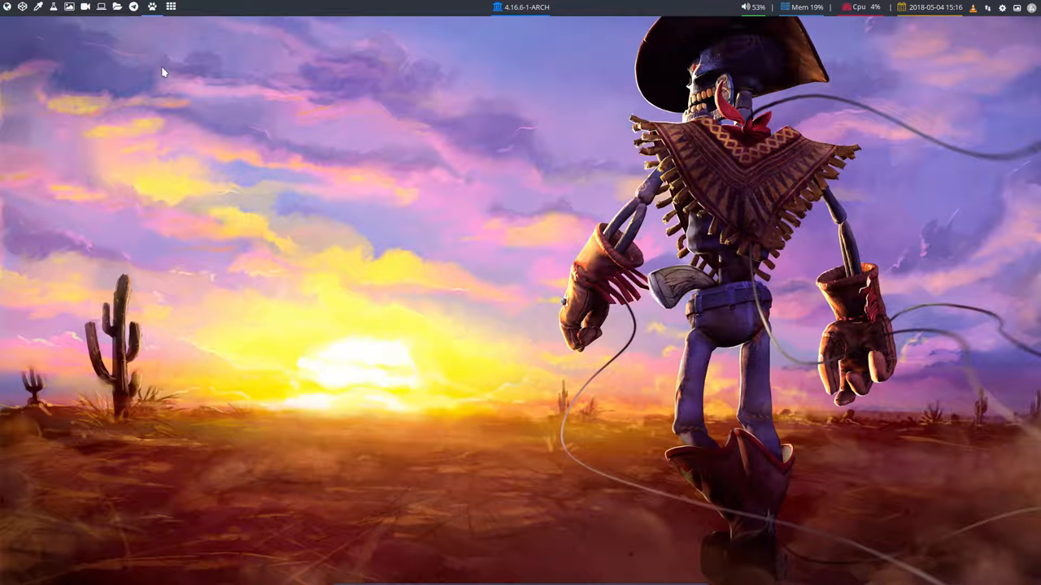
- Browse the bspwm, sxhkd and .config folders in Thunar, then start Inkscape
key(Super+Shift+q)
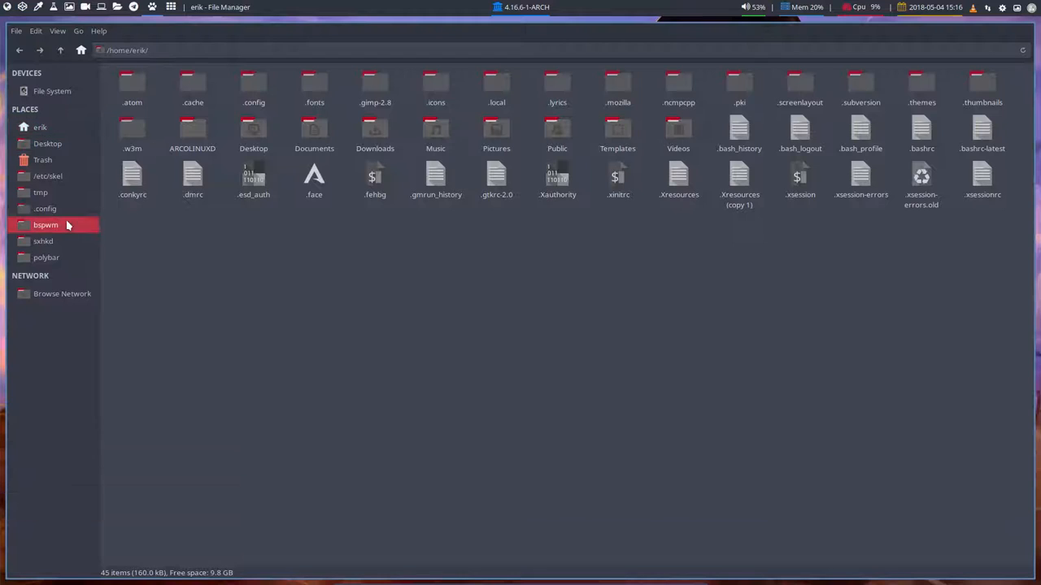
double_click(46, 224)
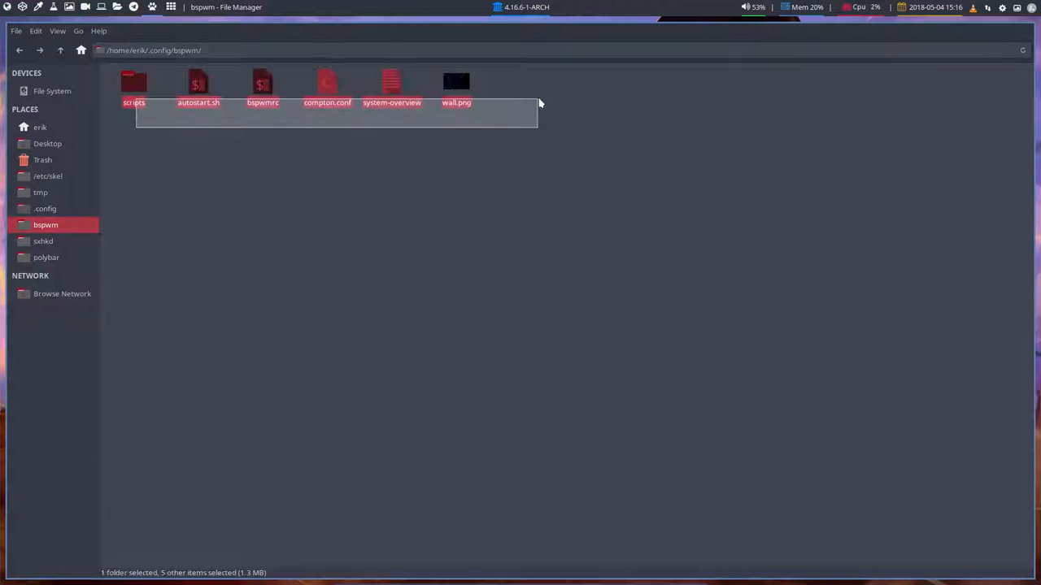
click(42, 241)
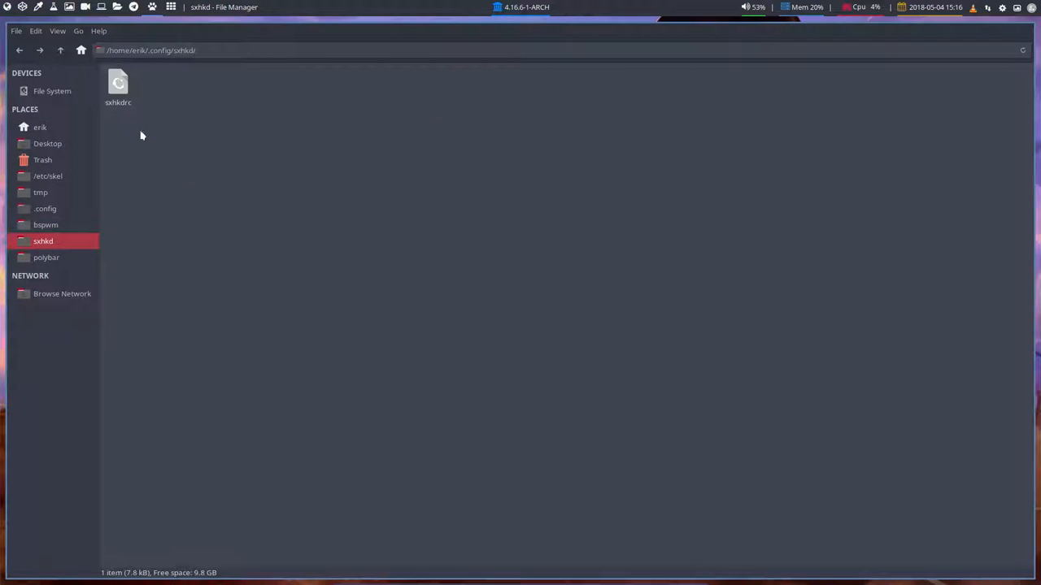
click(60, 50)
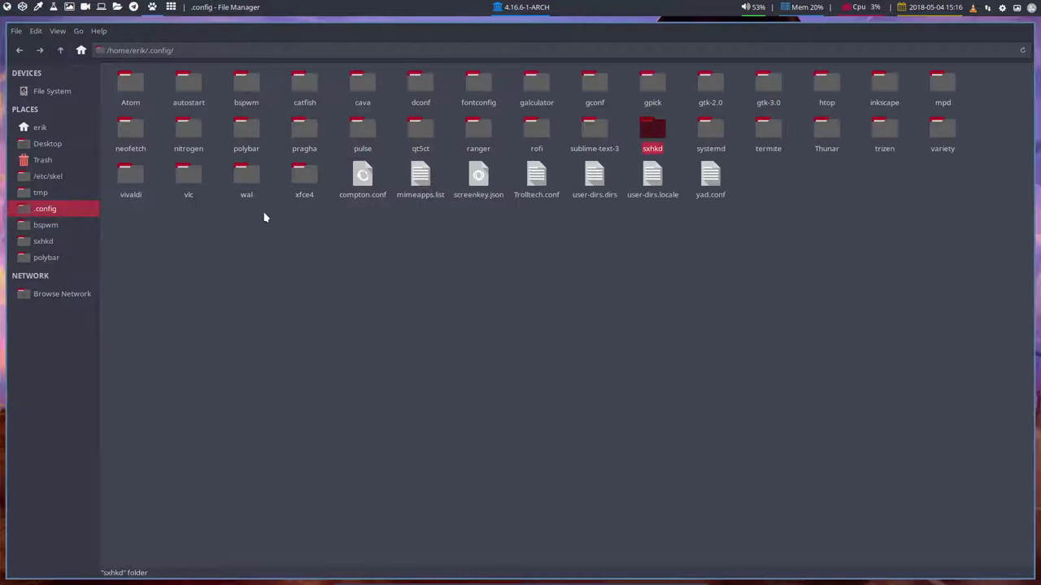
click(263, 228)
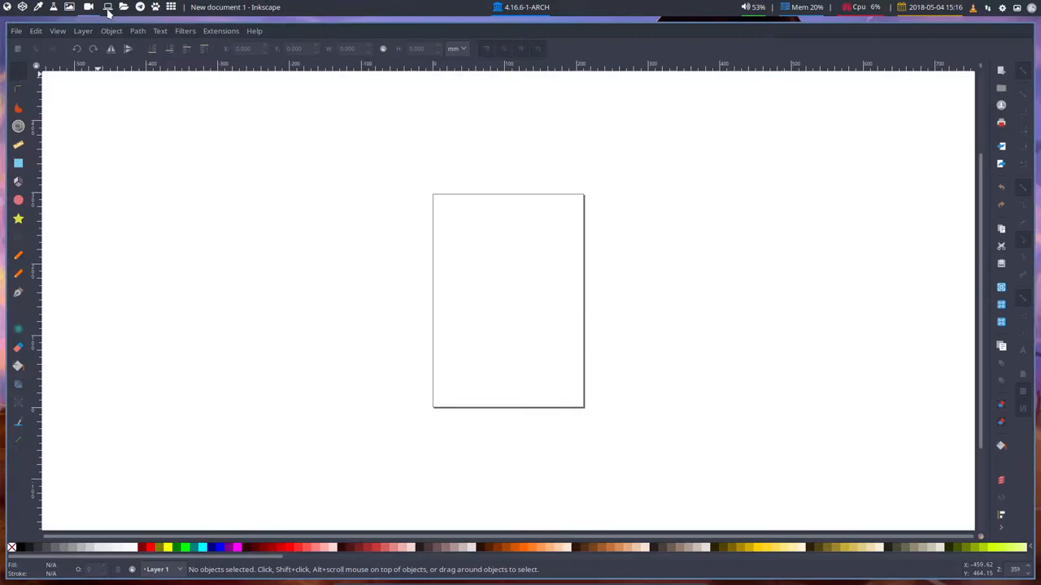
- Launch VLC from the top panel launcher, leaving the blank Inkscape document
click(108, 7)
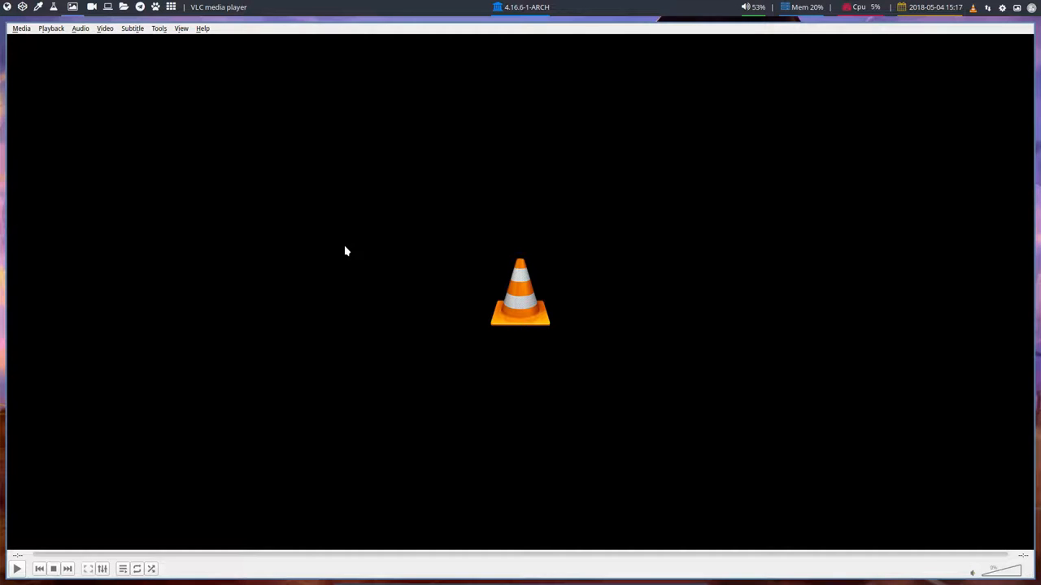
- Open two urxvt terminals and a Thunar window tiled alongside VLC
key(ctrl+alt+t)
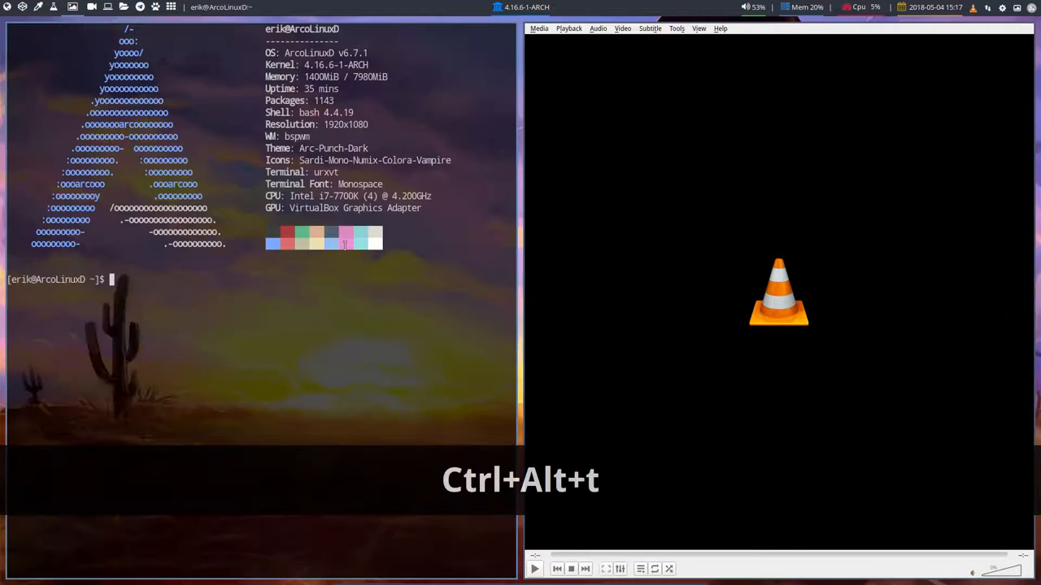
key(super+Return)
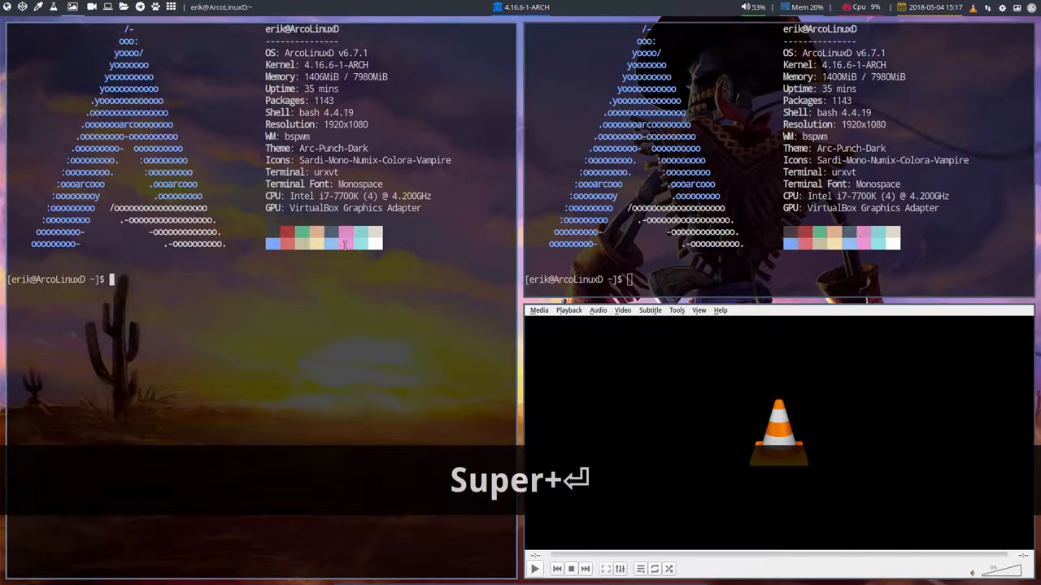
key(super+shift+Return)
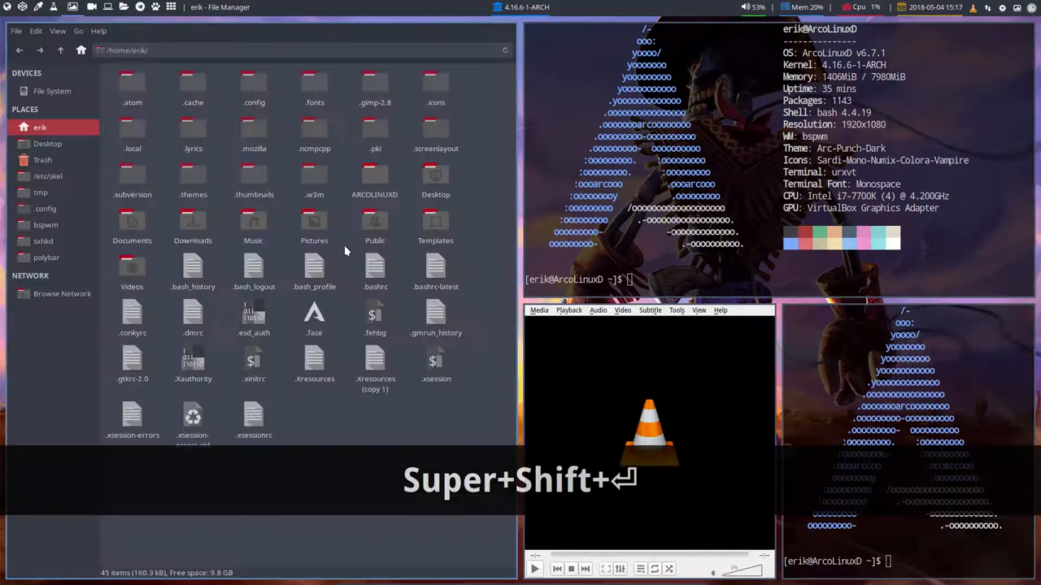
key(super+shift+Return)
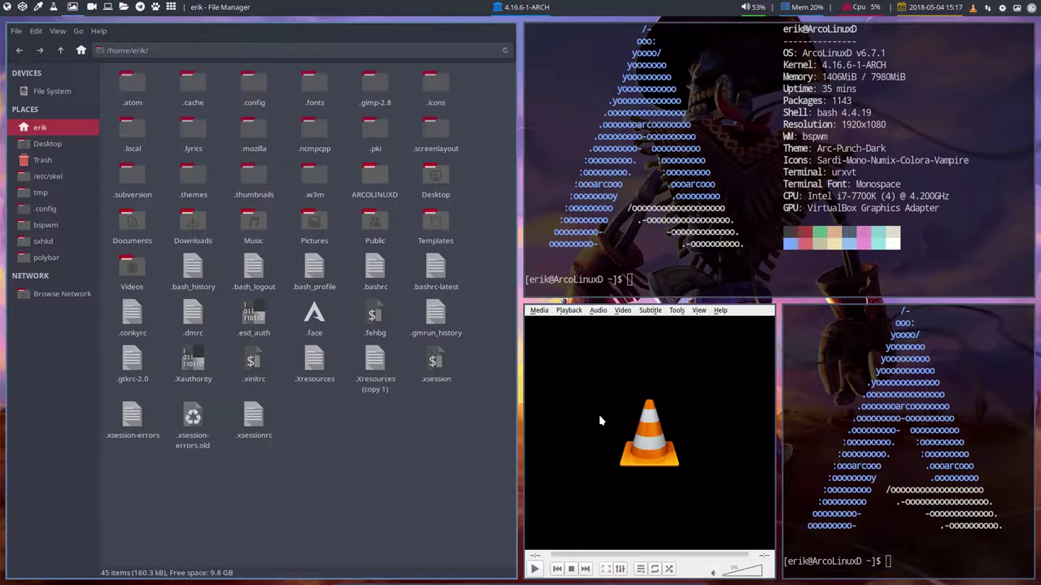
mouse_move(614, 389)
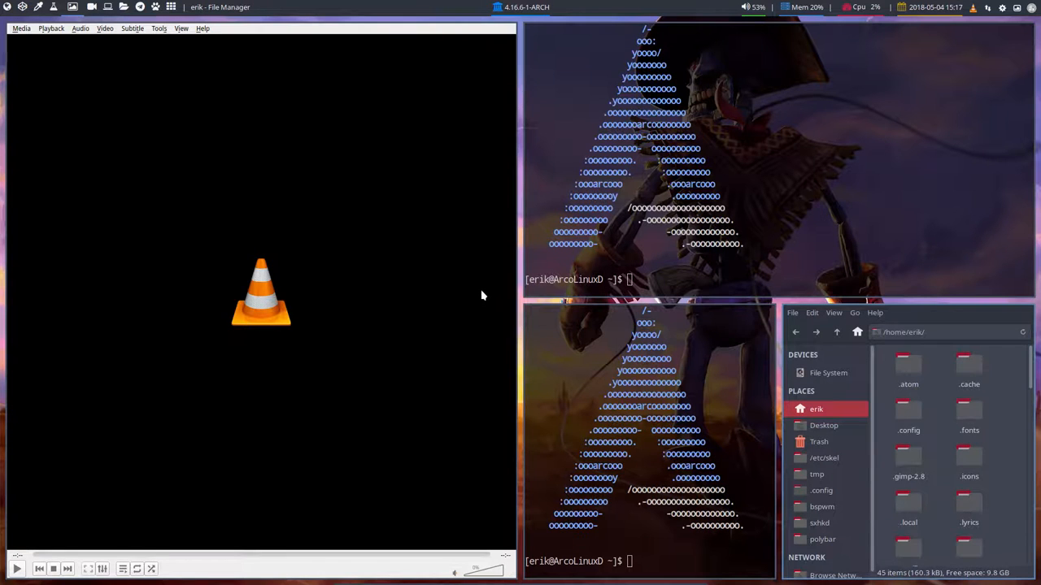
mouse_move(462, 276)
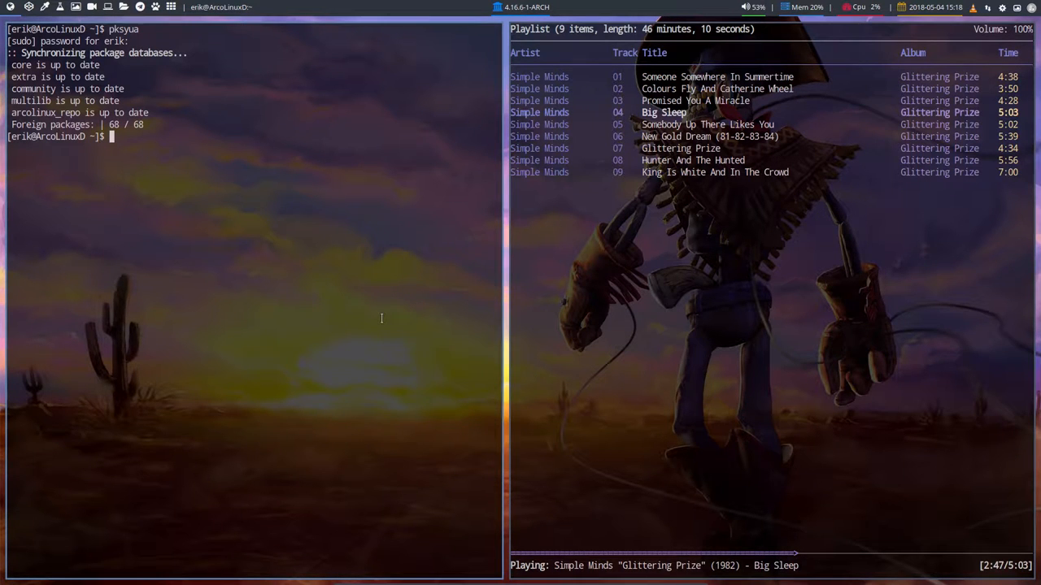
- Start pipes and cmatrix in the terminals, then cycle wallpaper with Alt+Shift+N
text(pipers)
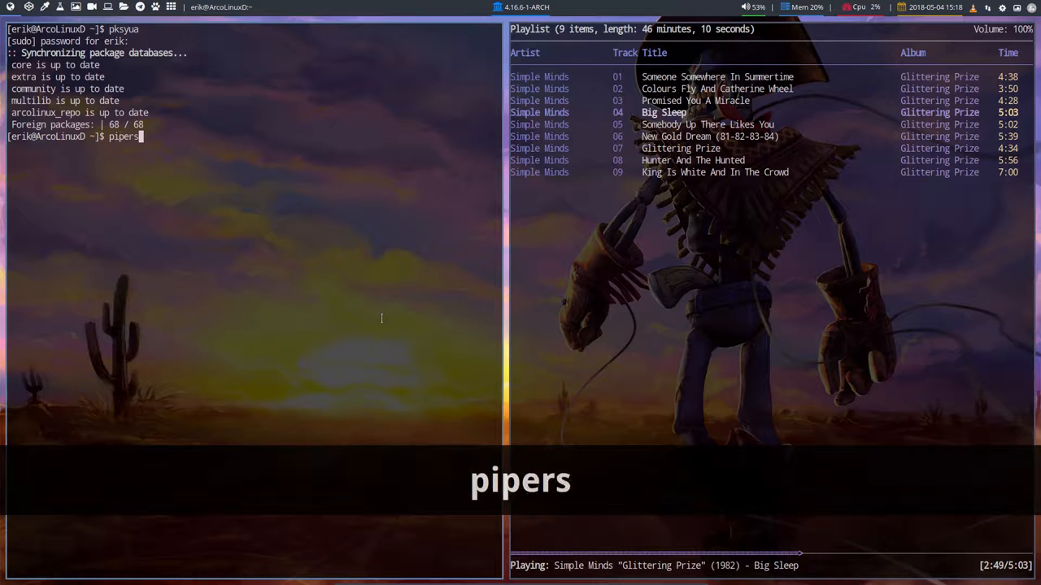
key(Return)
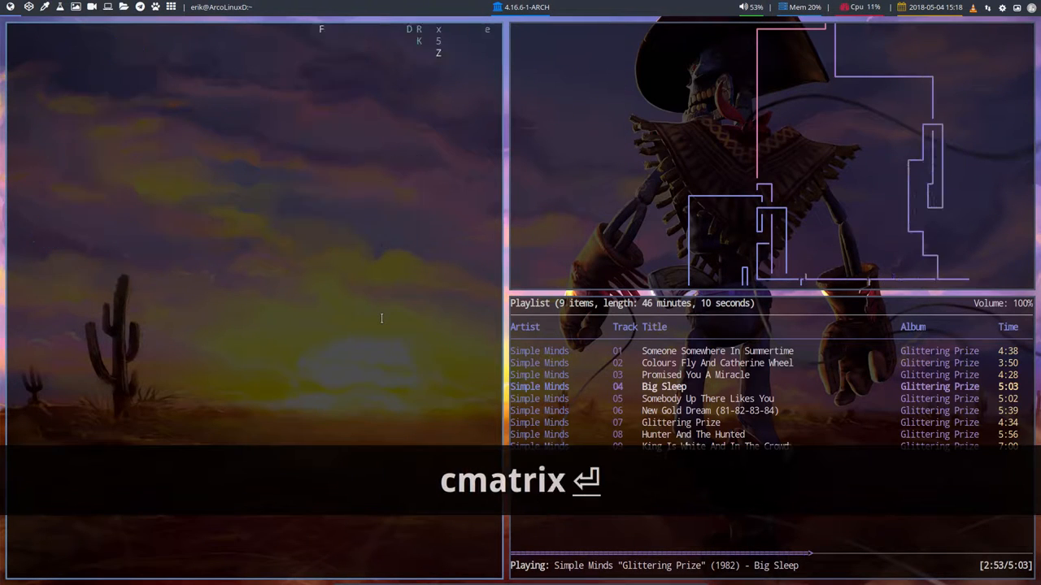
key(Return)
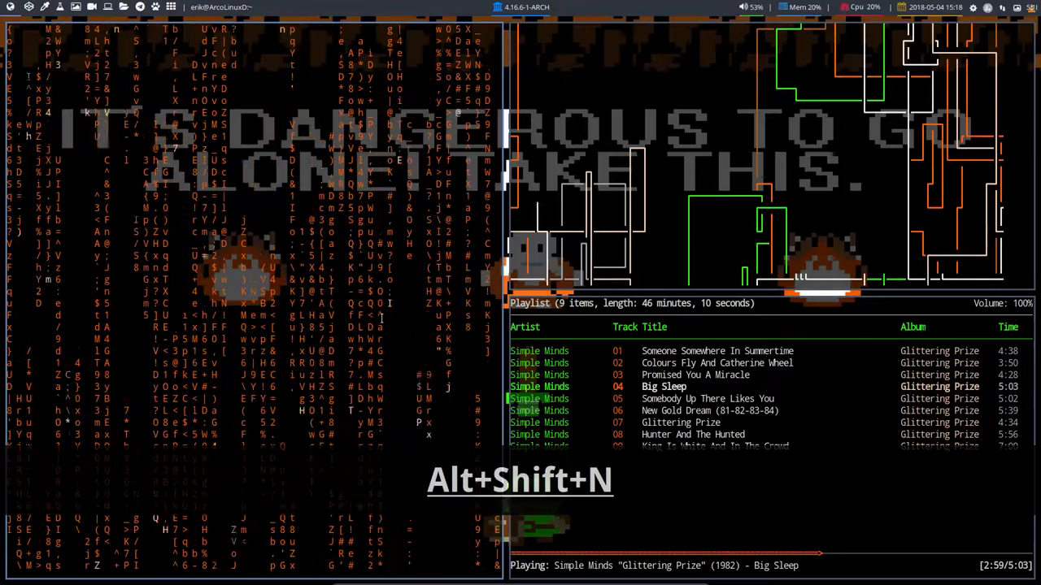
key(alt+shift+n)
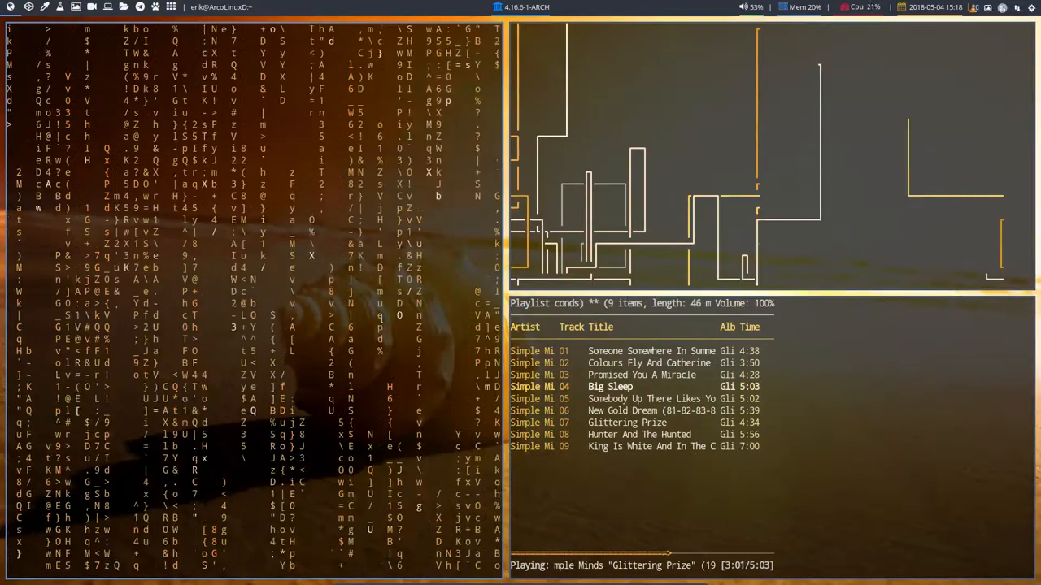